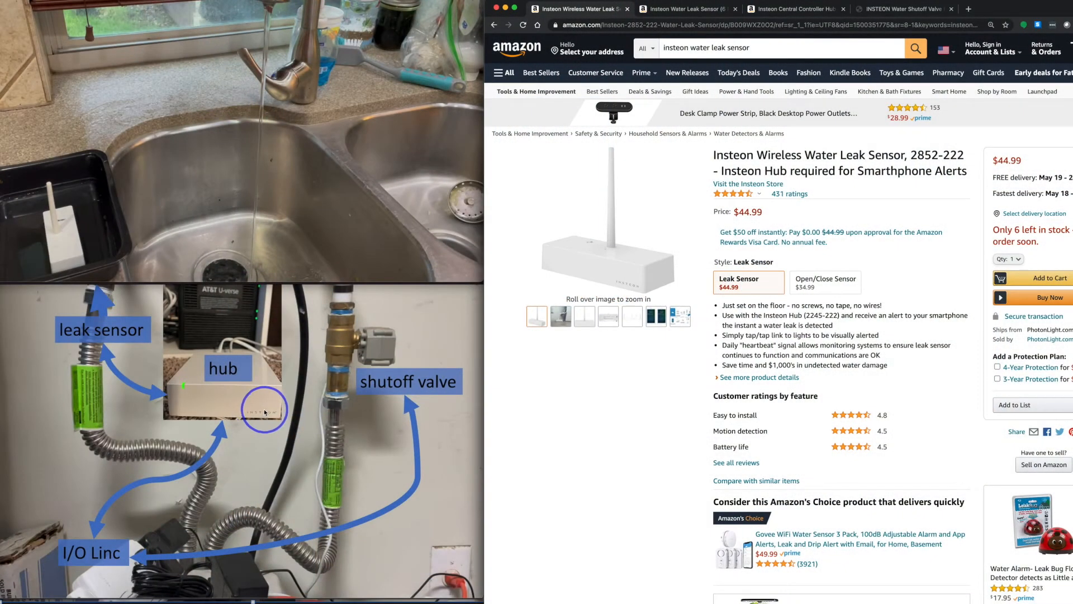
pyautogui.moveTo(75, 334)
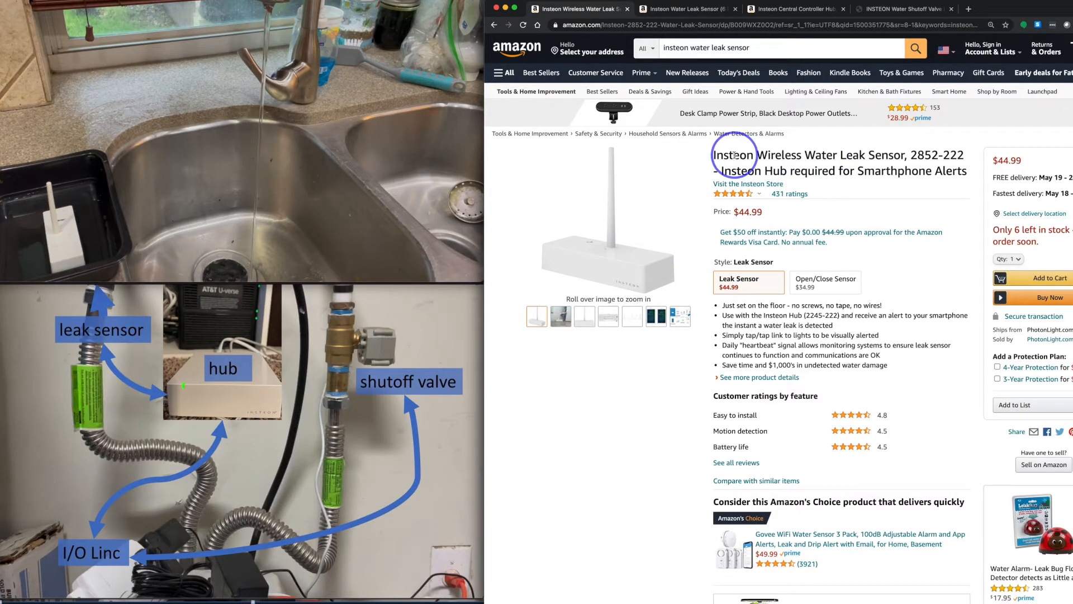
pyautogui.moveTo(760, 213)
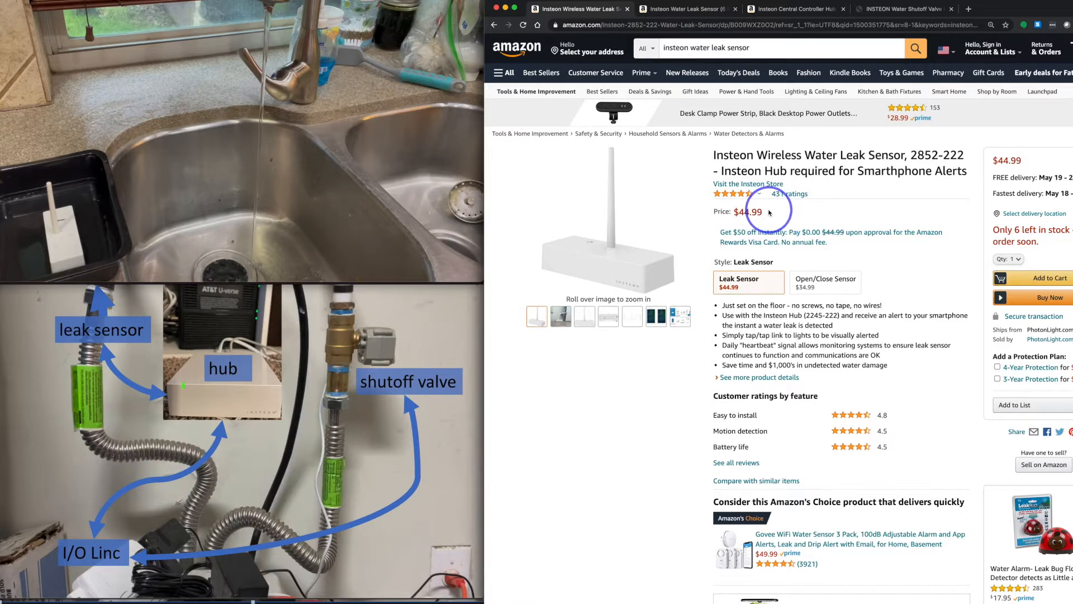
pyautogui.moveTo(766, 214)
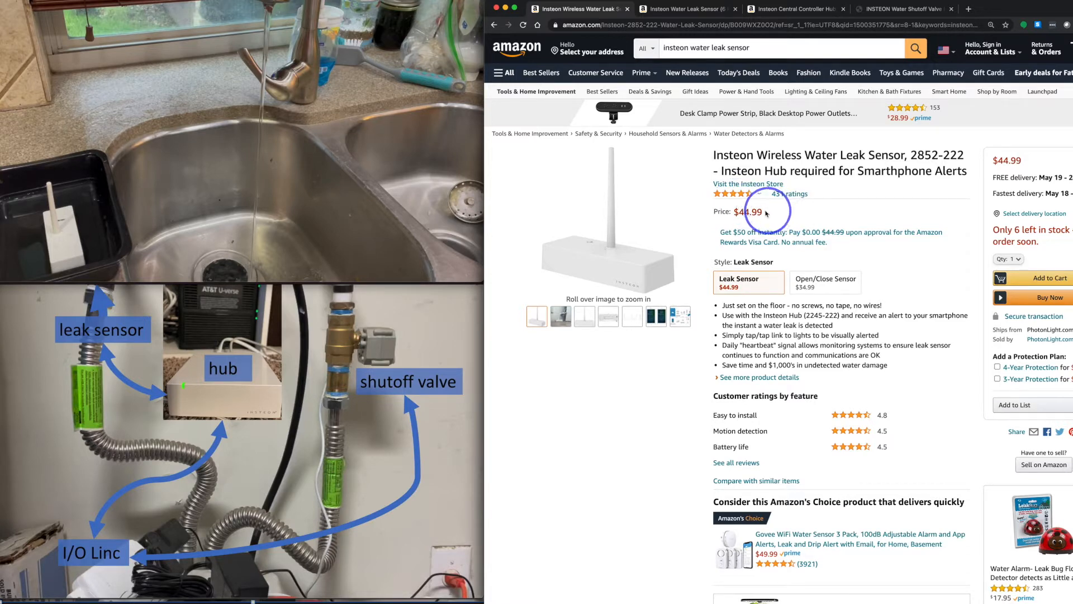
pyautogui.moveTo(682, 8)
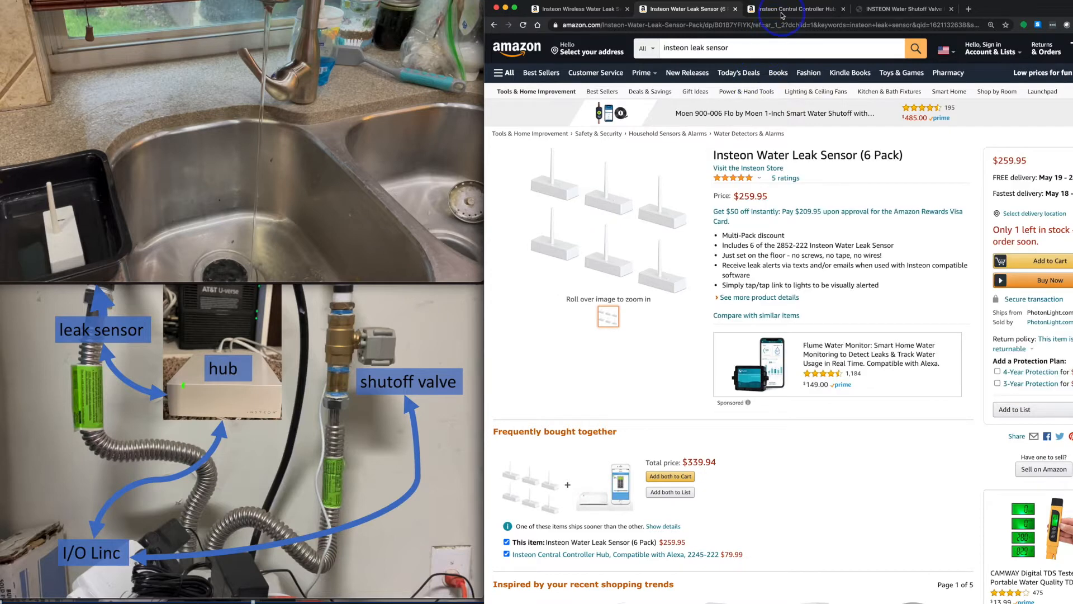
# Switch to the Amazon listing for the $79.99 Insteon Central Controller Hub
pyautogui.click(794, 8)
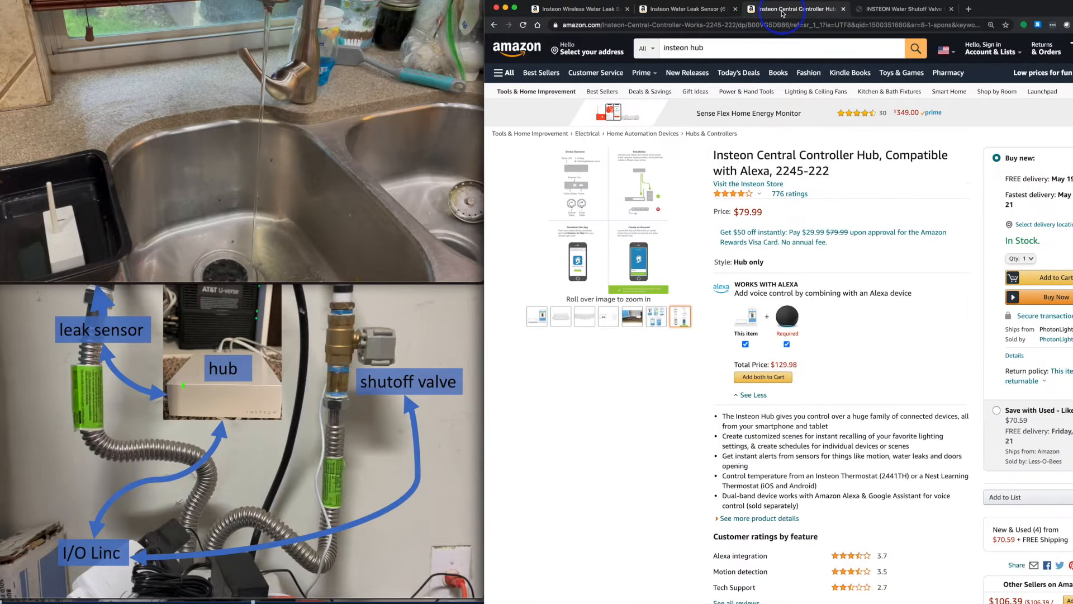
pyautogui.moveTo(737, 194)
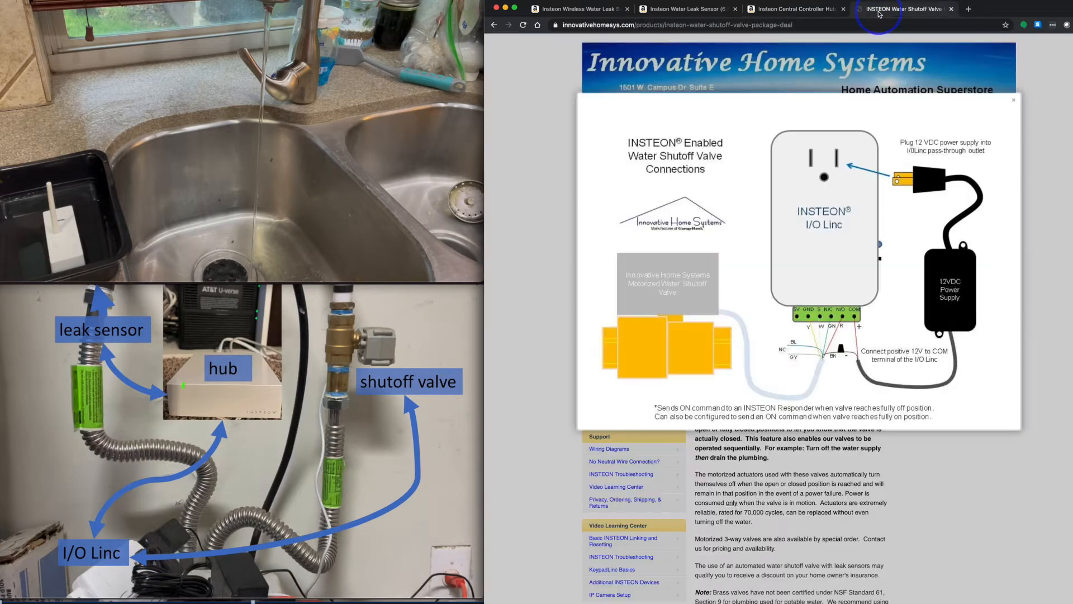
# Close the enlarged wiring diagram to return to the $130.97 valve package page
pyautogui.click(1013, 100)
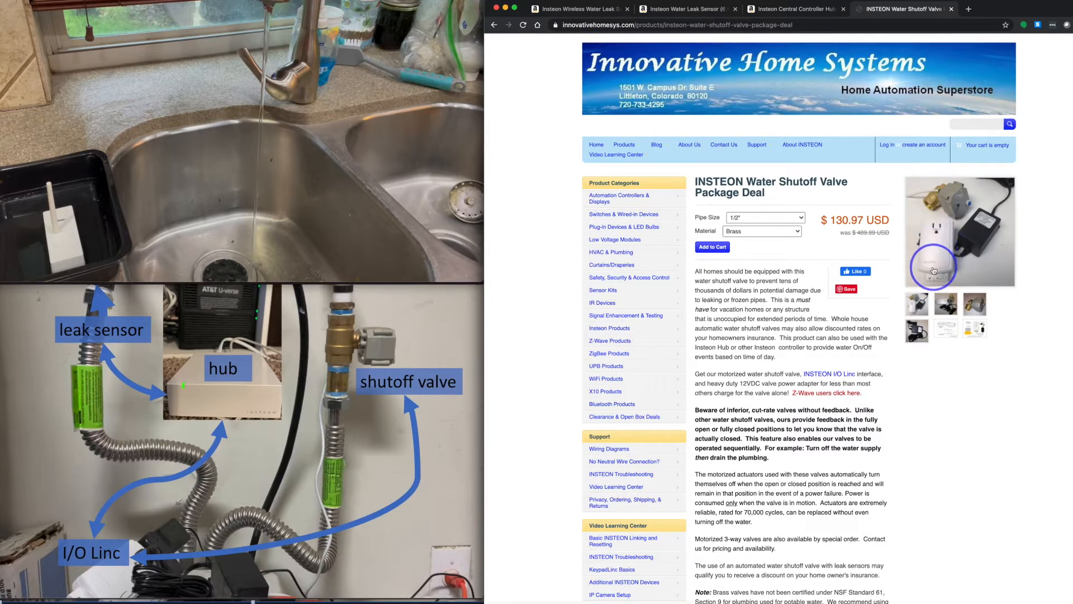
pyautogui.moveTo(927, 253)
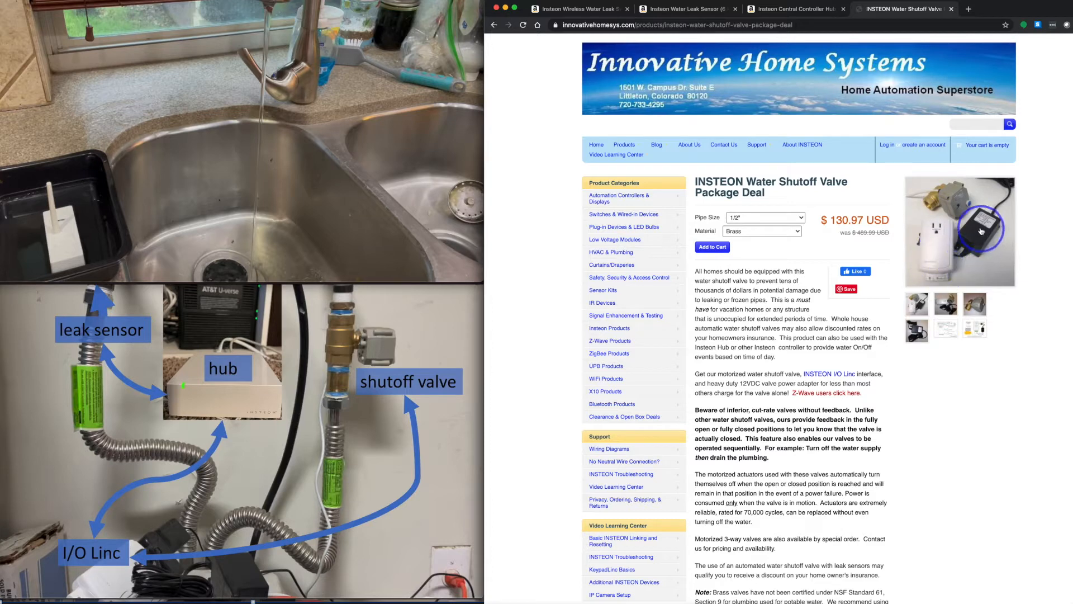
pyautogui.moveTo(948, 201)
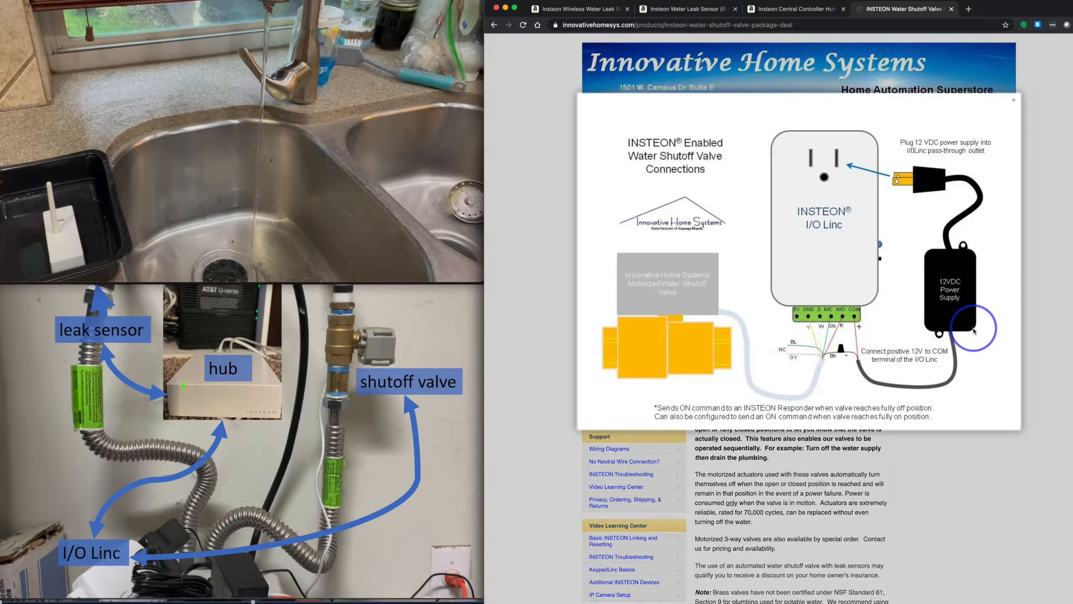
pyautogui.moveTo(739, 373)
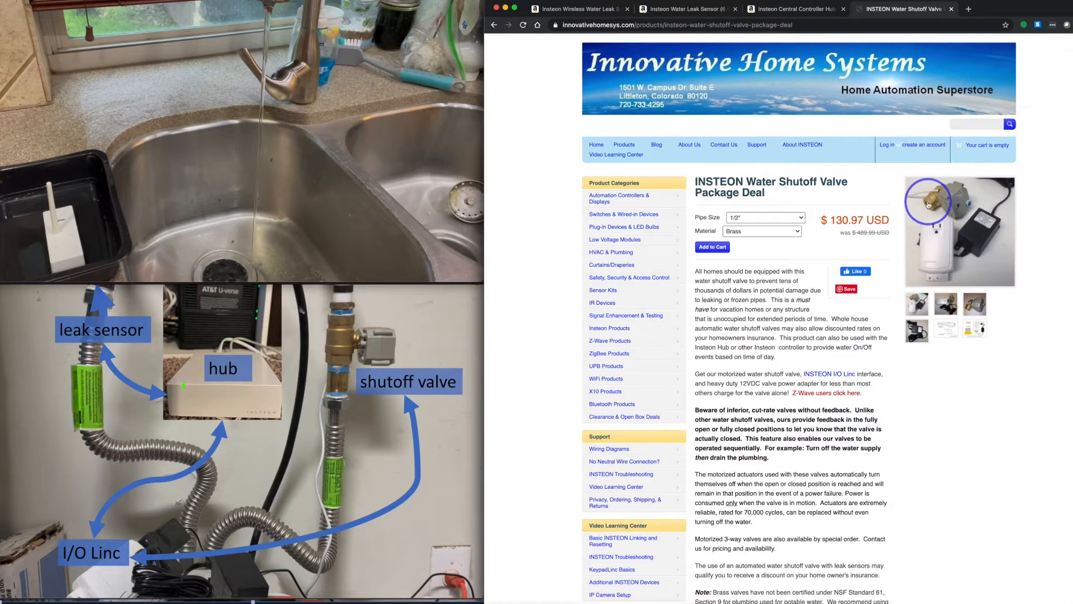
# Choose the 3/4" pipe size for the water shutoff valve package
pyautogui.click(764, 217)
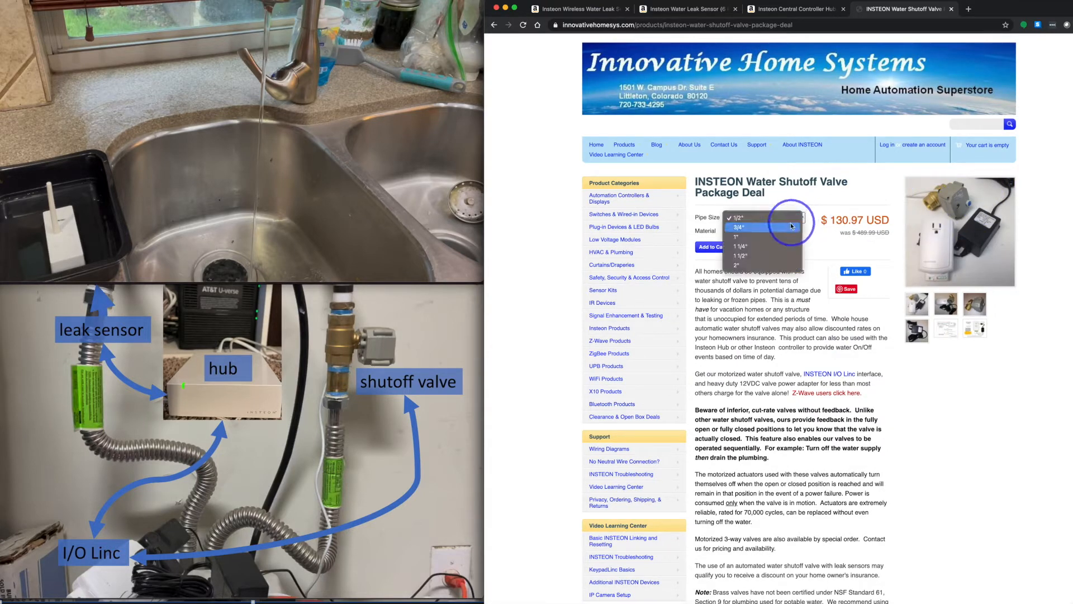
pyautogui.click(764, 217)
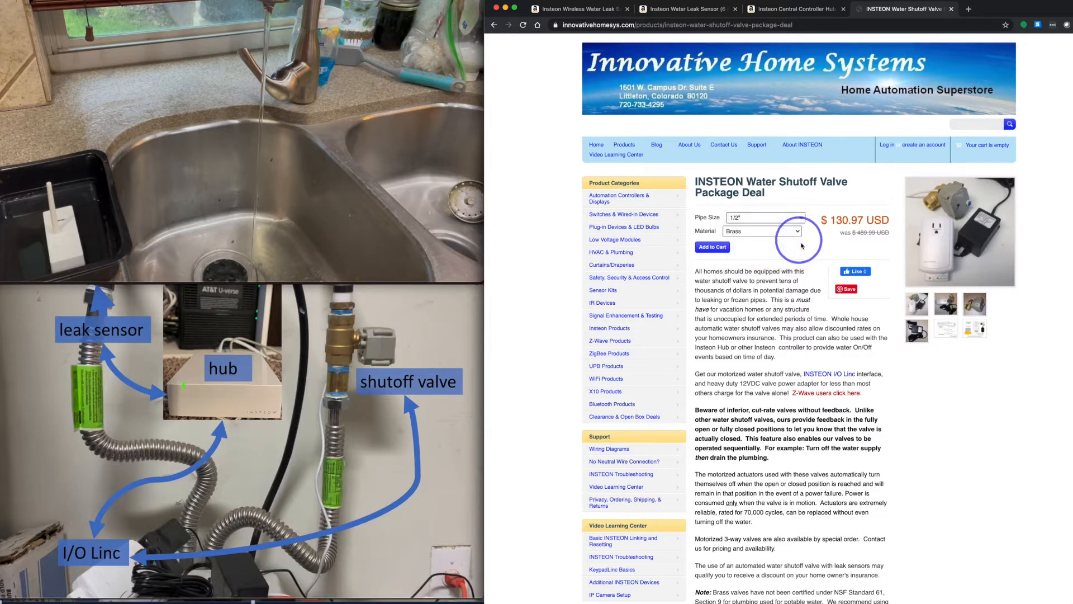
pyautogui.click(765, 217)
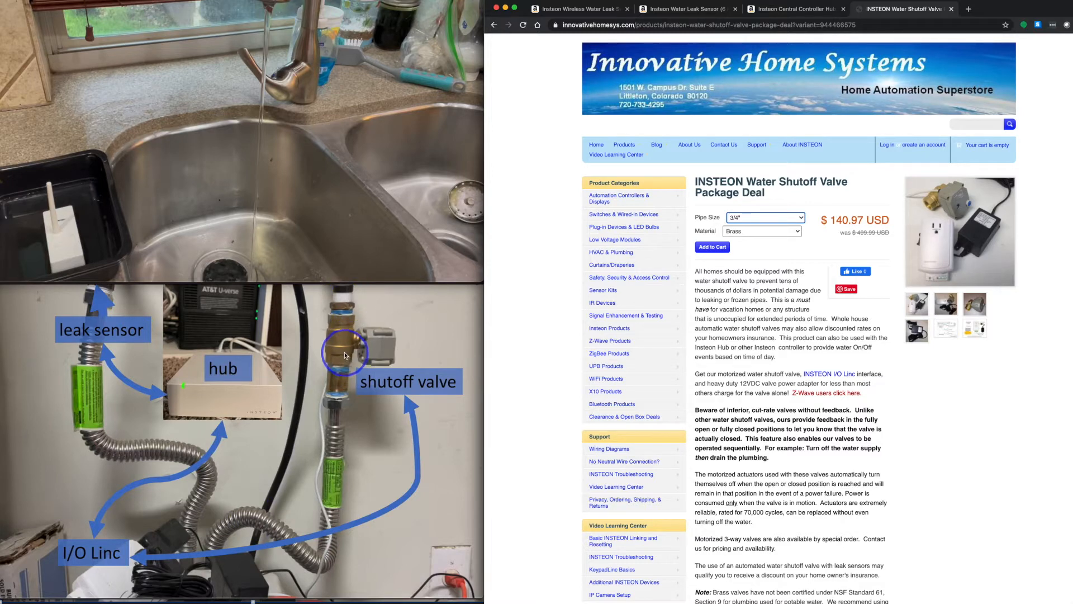
pyautogui.moveTo(736, 312)
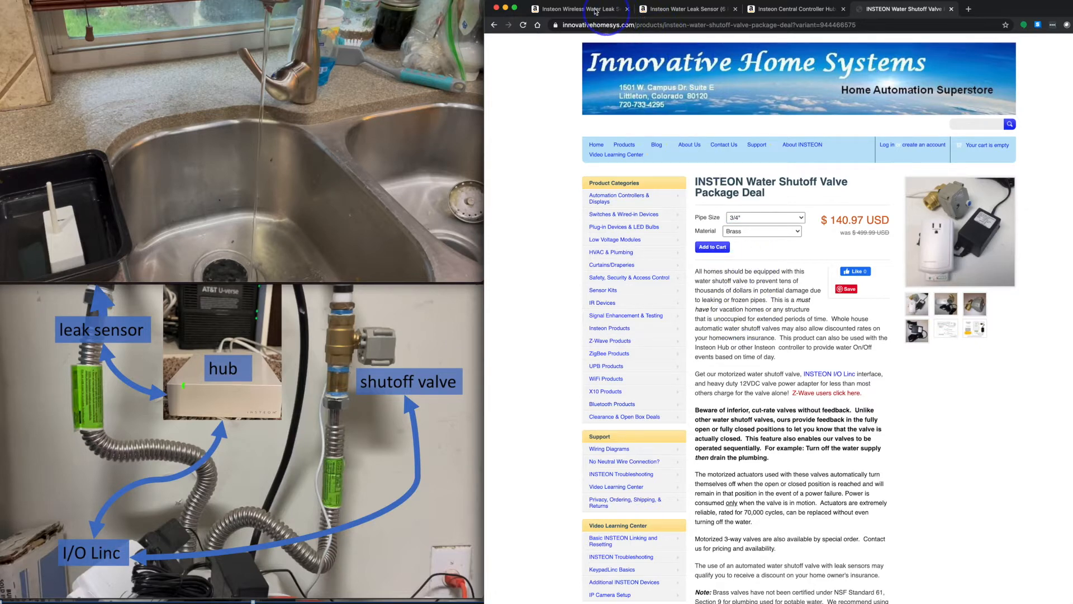
# Switch to the App Store tab showing 'insteon' results with Insteon for Hub installed
pyautogui.click(578, 8)
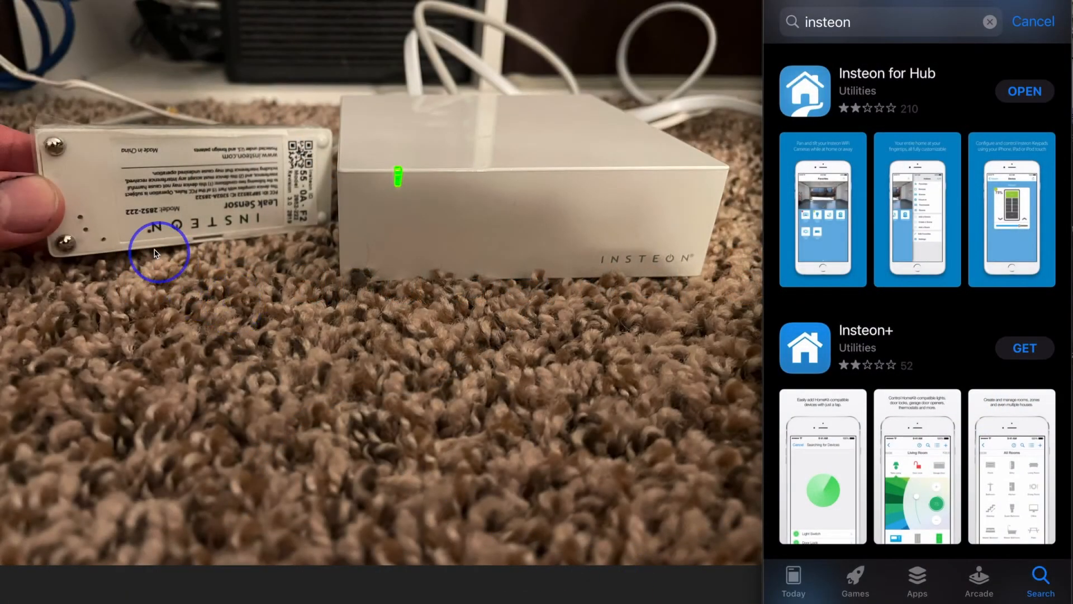
pyautogui.moveTo(225, 219)
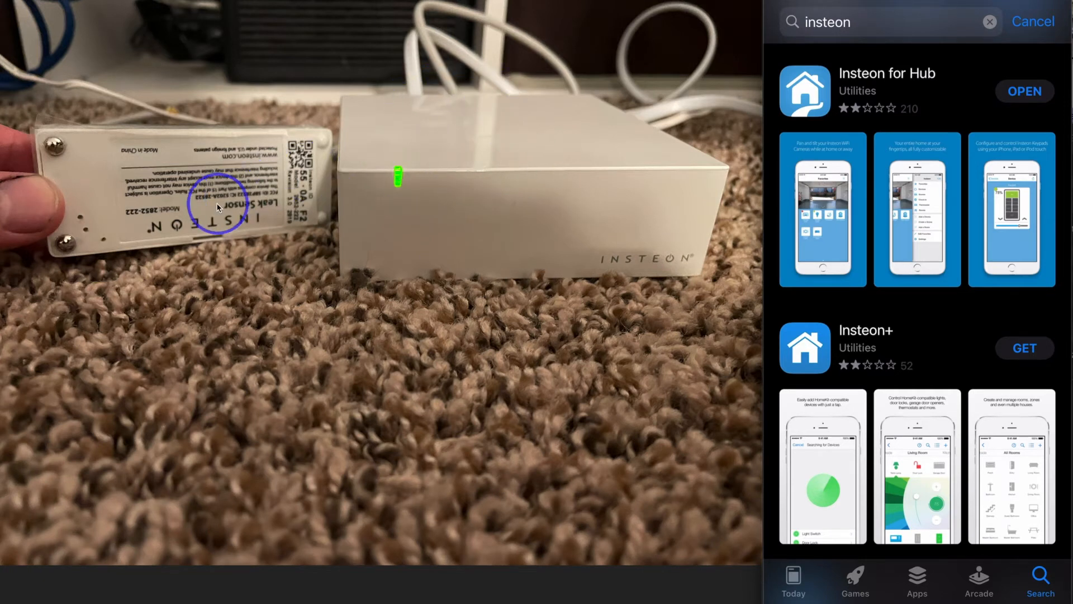
pyautogui.moveTo(708, 190)
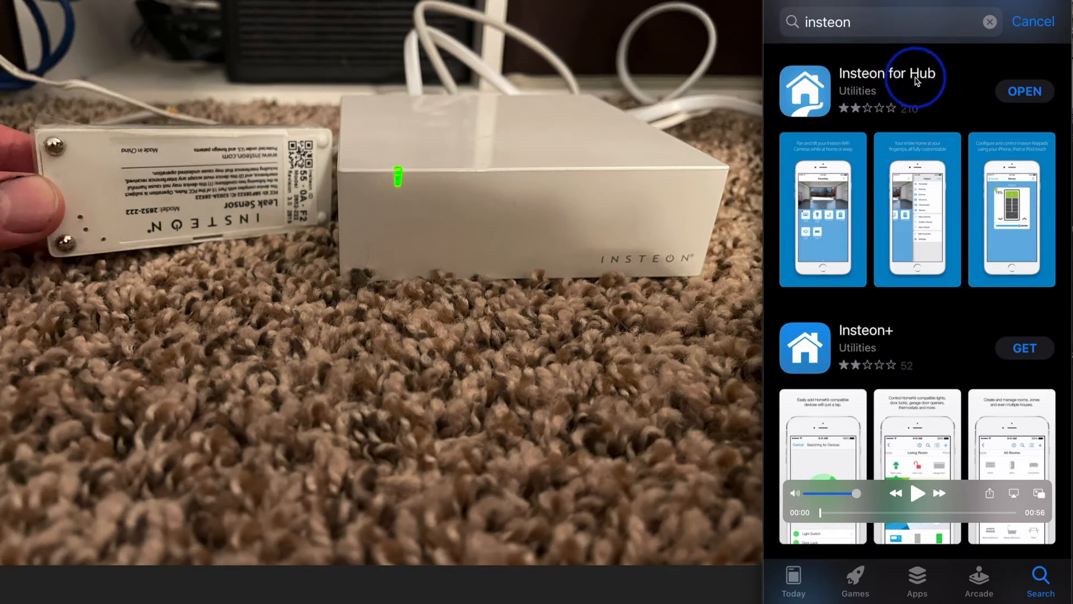
pyautogui.moveTo(811, 88)
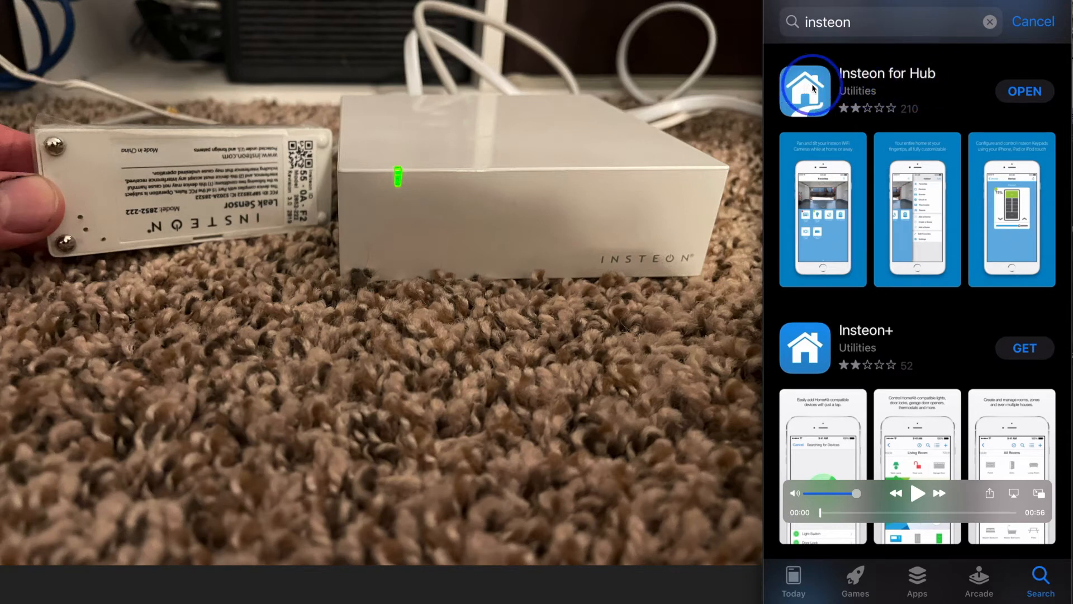
pyautogui.moveTo(951, 89)
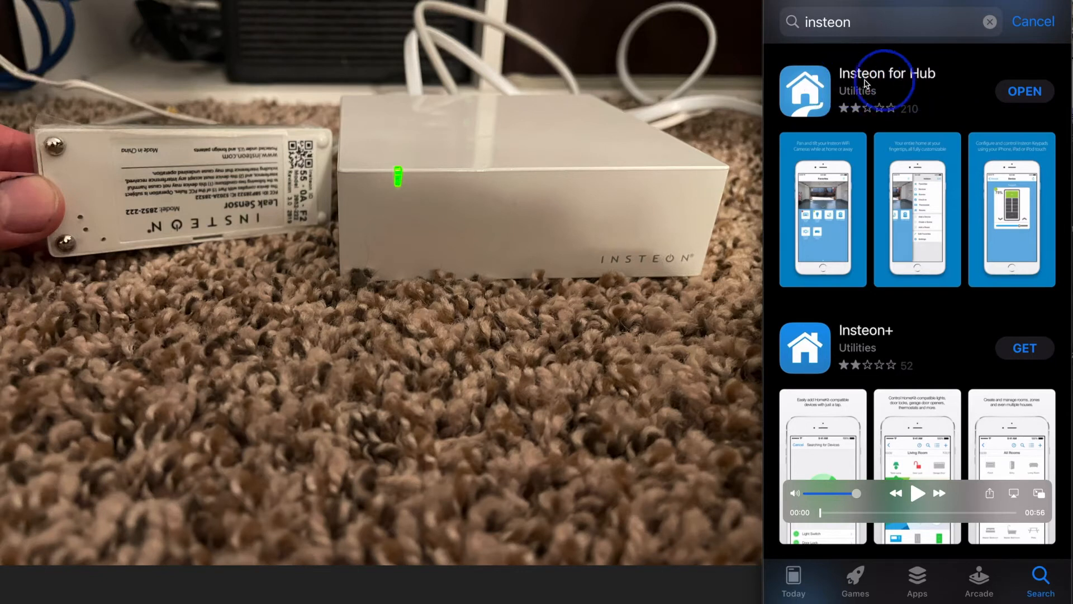
pyautogui.moveTo(854, 342)
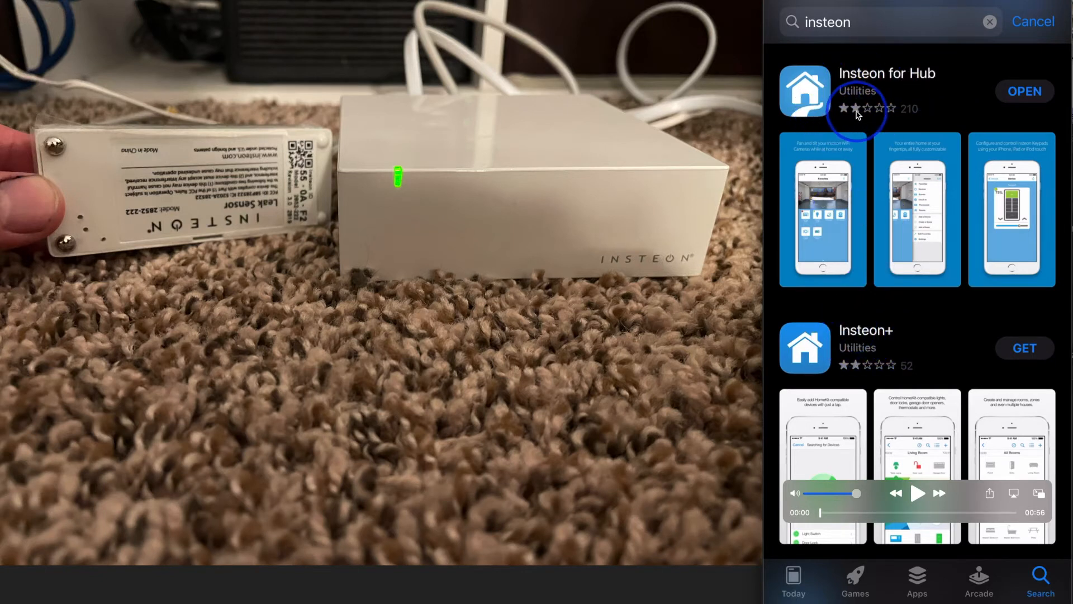
pyautogui.moveTo(911, 508)
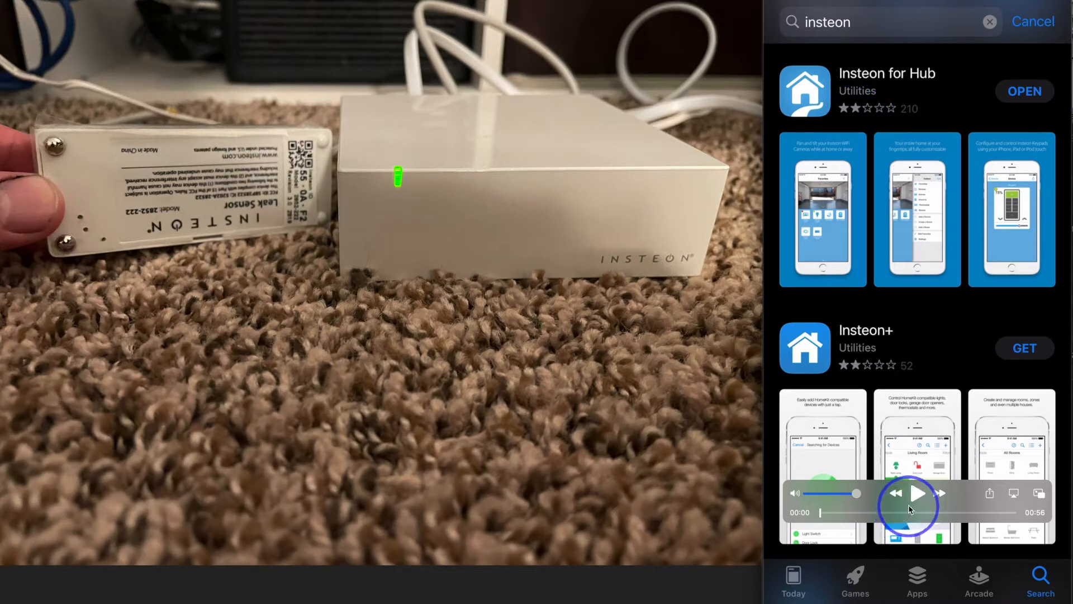
pyautogui.click(917, 493)
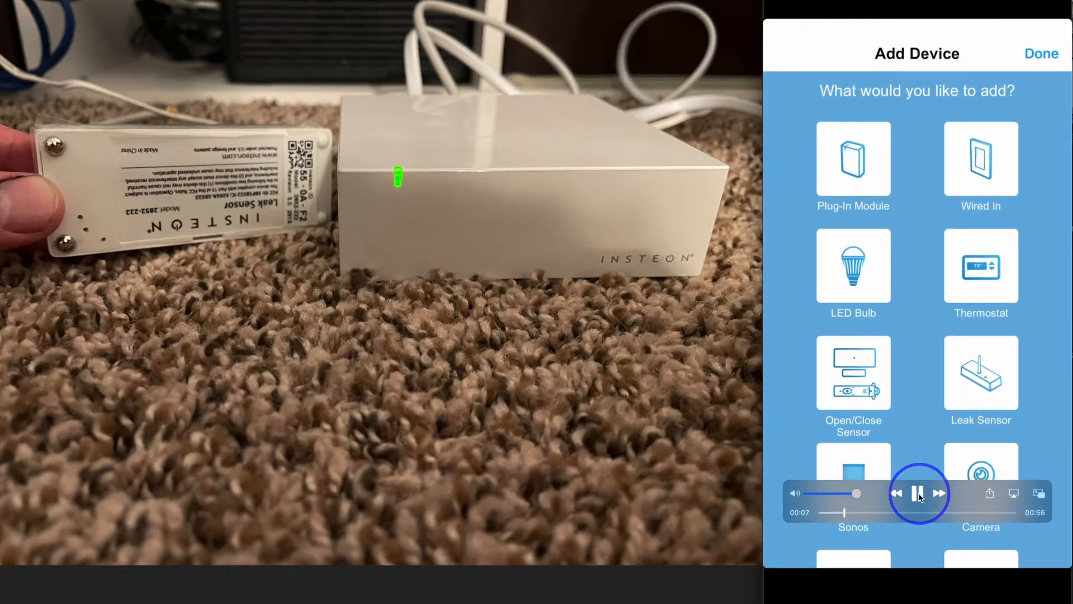
pyautogui.click(980, 372)
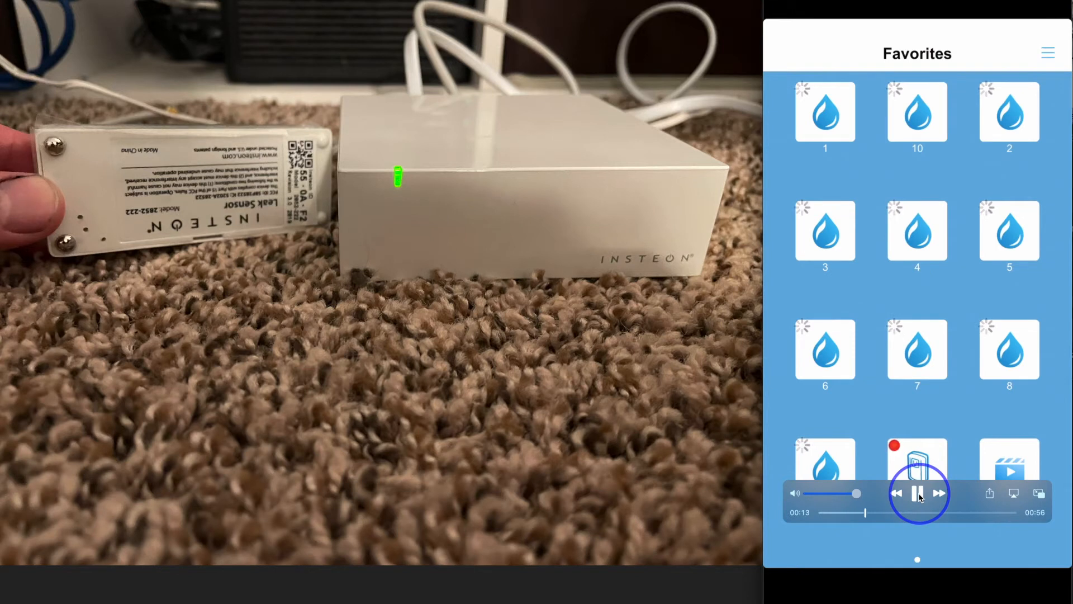
pyautogui.click(1048, 53)
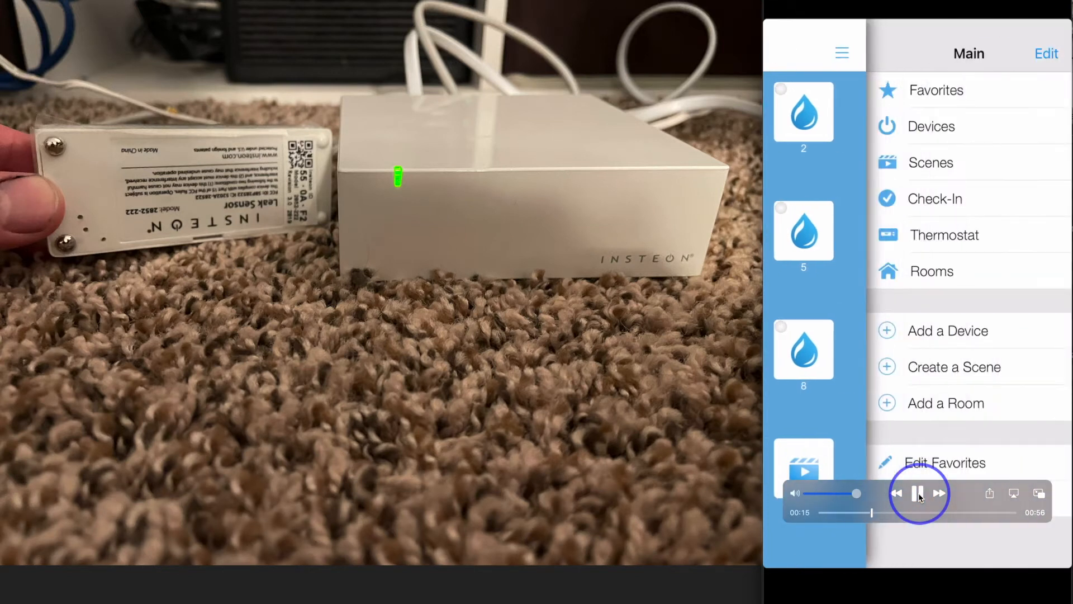
pyautogui.click(919, 493)
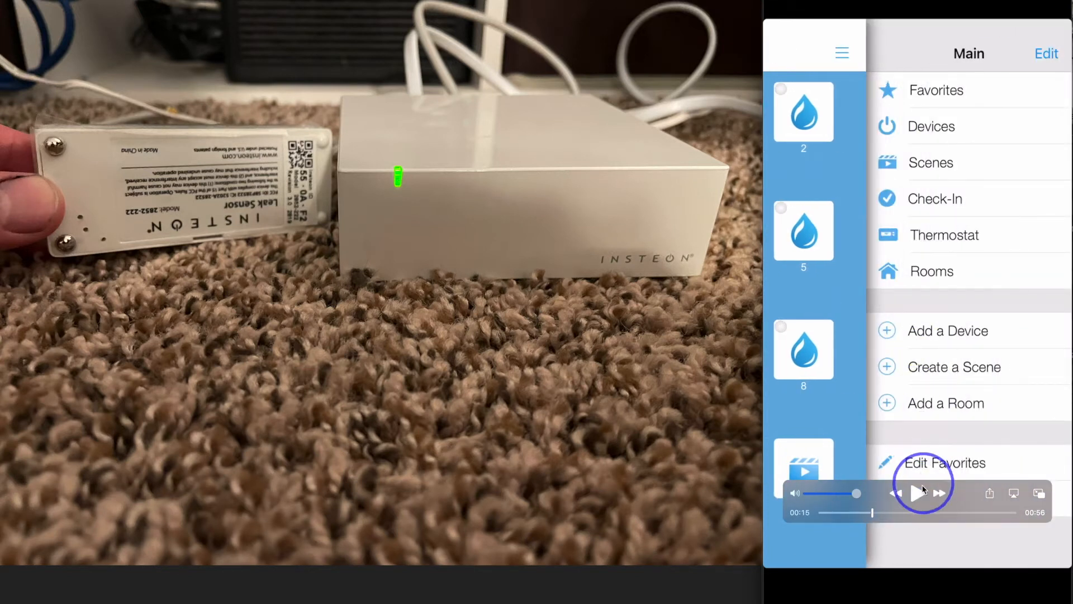
pyautogui.click(949, 330)
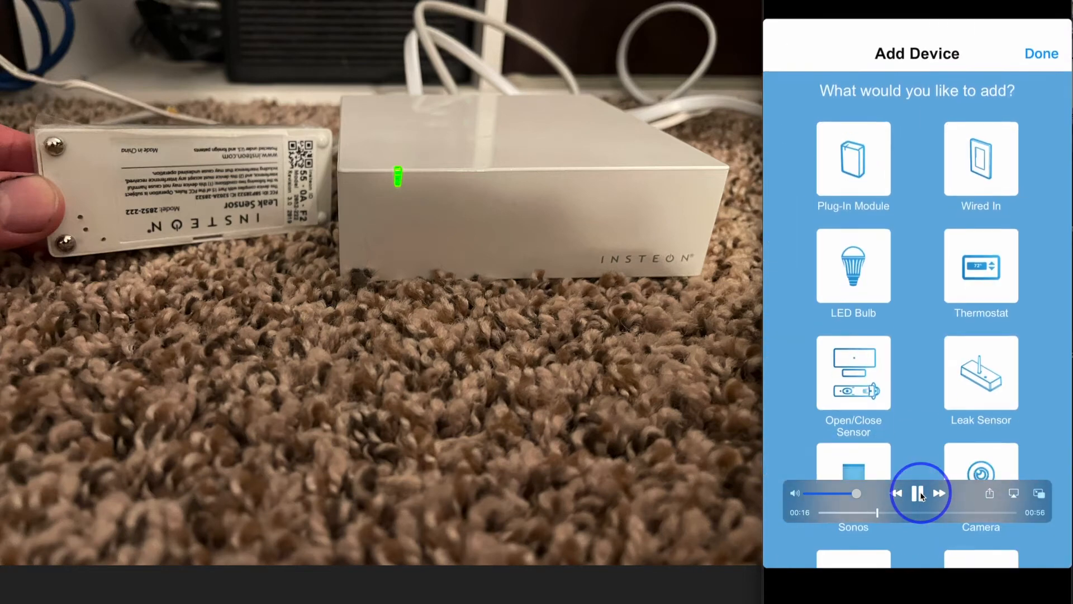
pyautogui.scroll(-3)
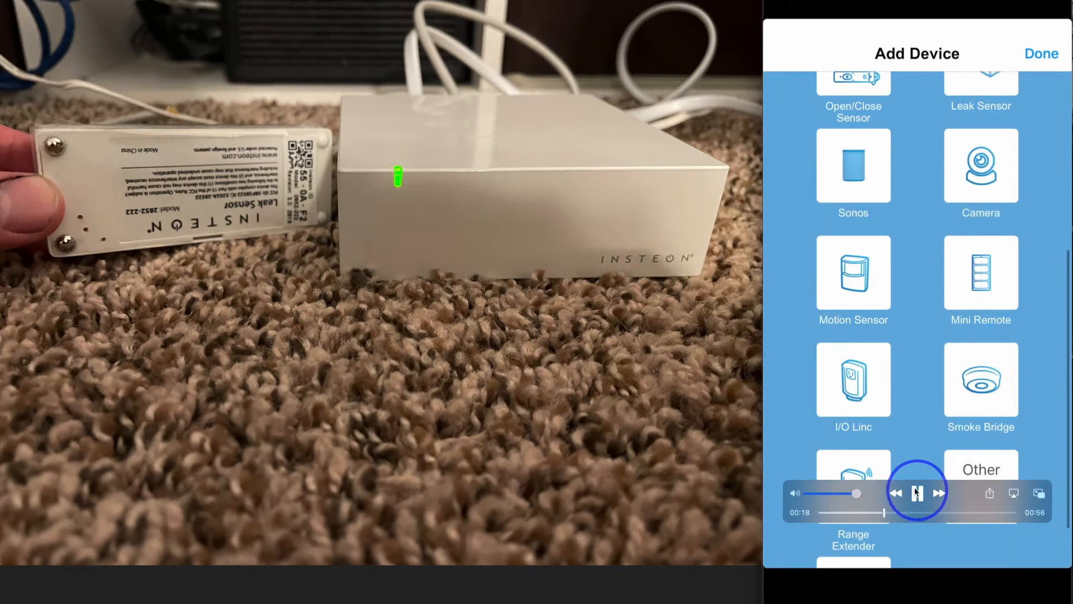
pyautogui.click(852, 380)
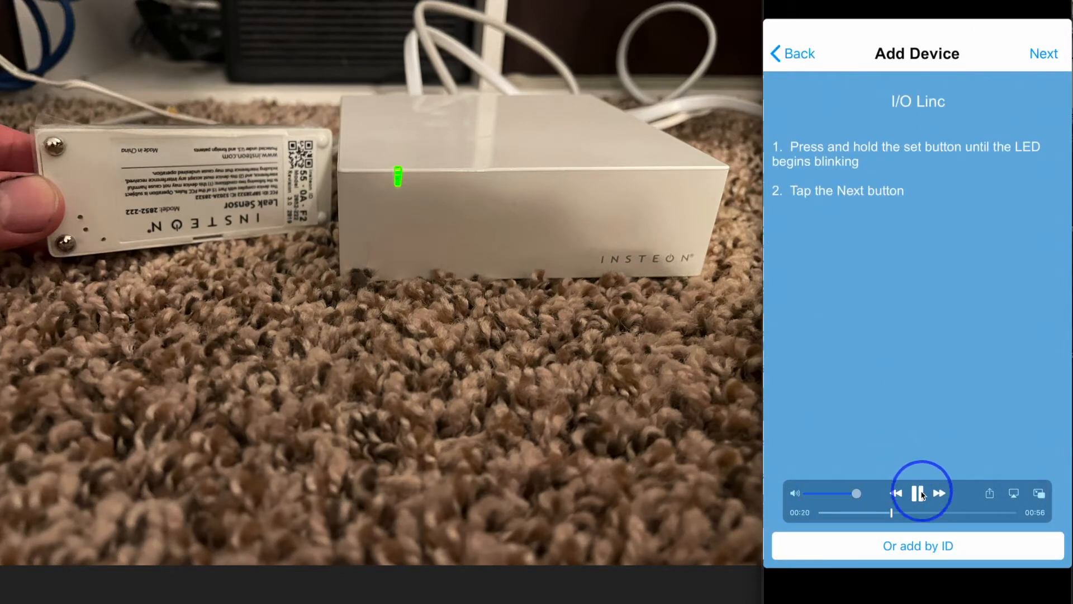
pyautogui.click(792, 53)
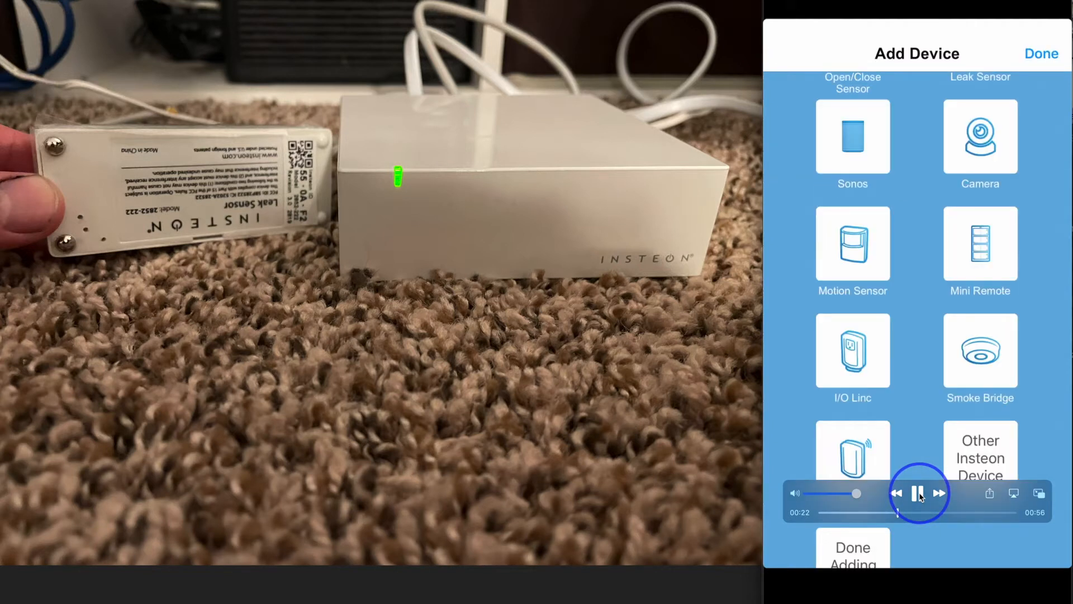
pyautogui.click(1040, 54)
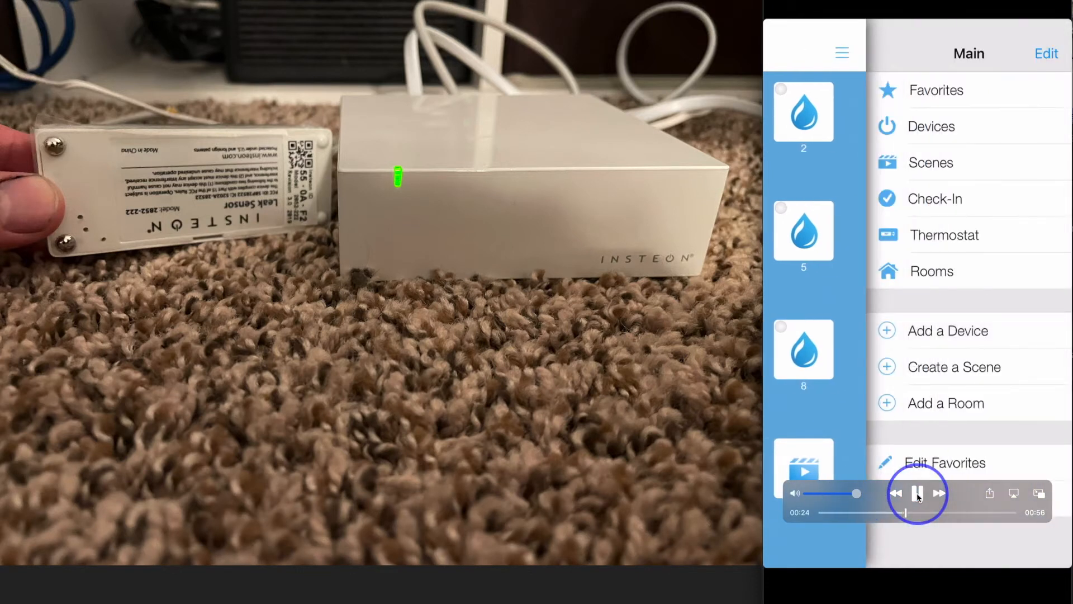
# Use Create a Scene to reach the Add Scene screen listing favorite devices
pyautogui.click(931, 162)
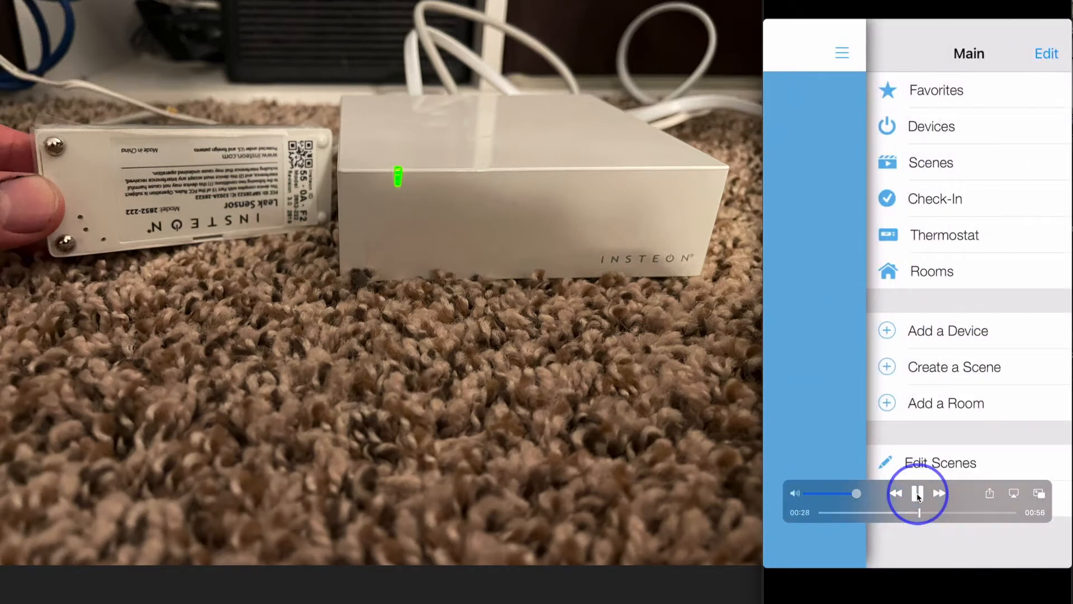
pyautogui.click(954, 367)
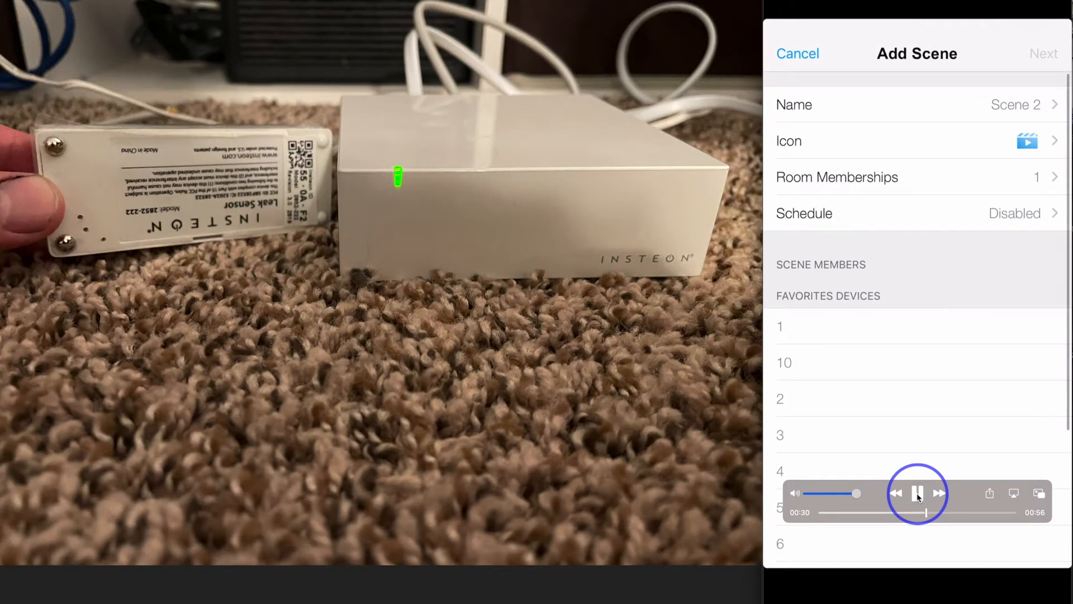
pyautogui.click(917, 493)
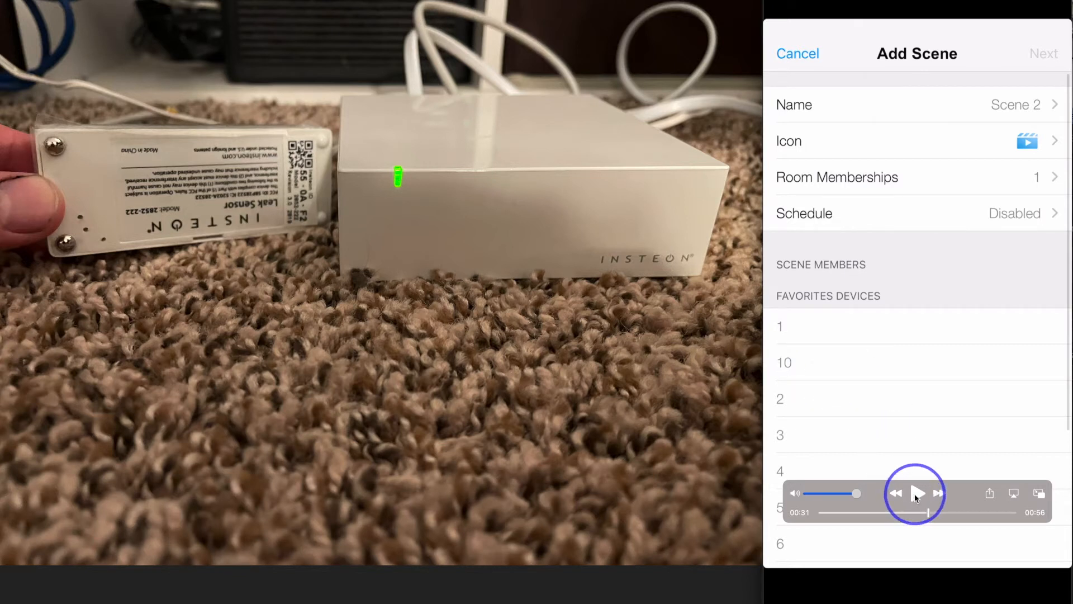
pyautogui.click(917, 493)
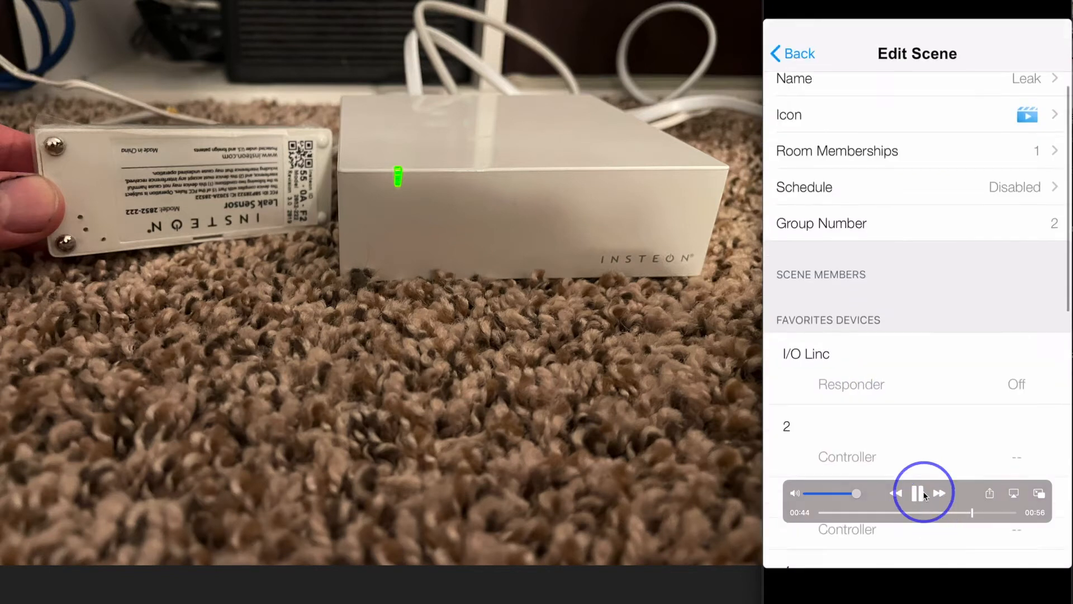
# Review the Leak scene's controllers (sensors 8, 4, 7, 1, 9), then go back to Favorites
pyautogui.scroll(-3)
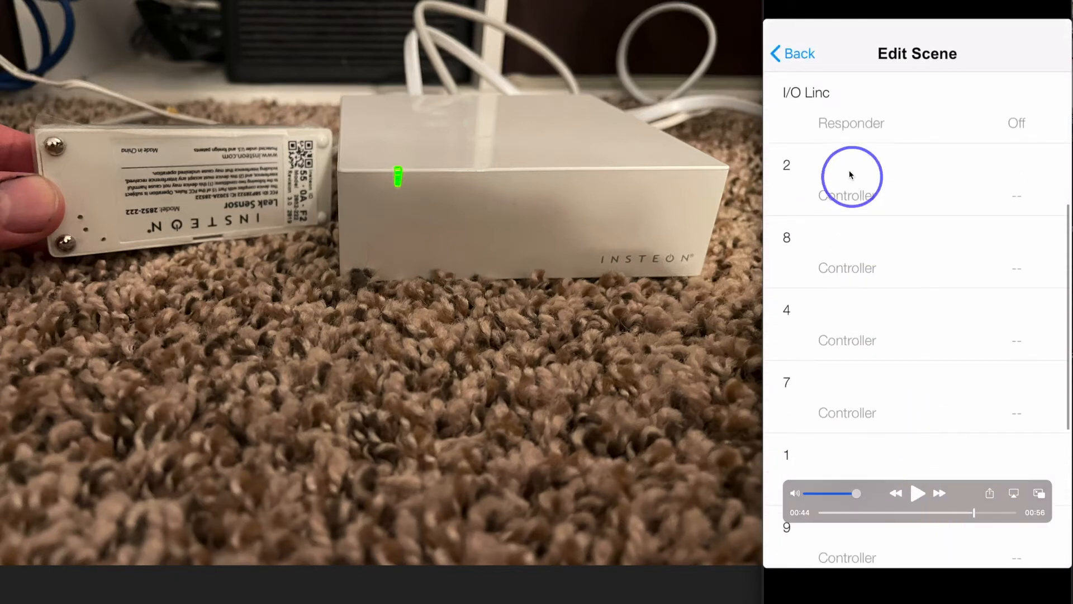
pyautogui.moveTo(999, 131)
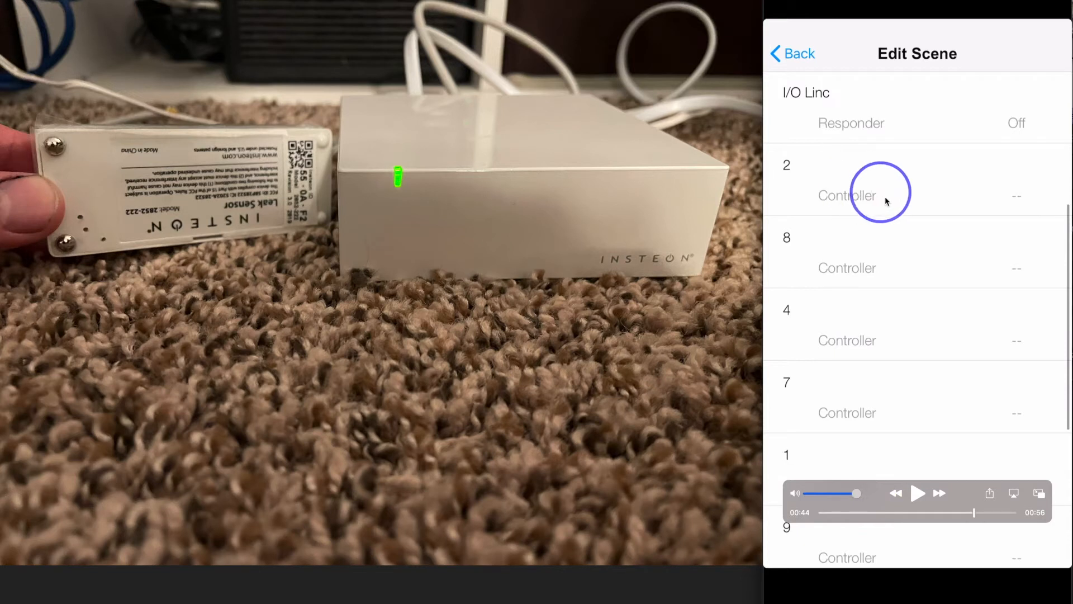
pyautogui.moveTo(852, 466)
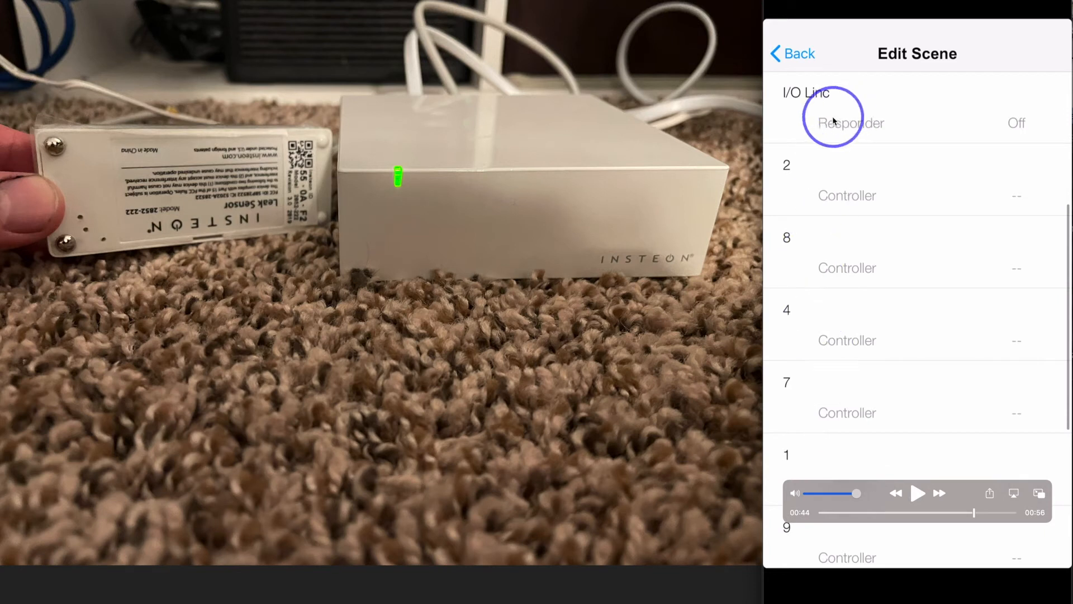
pyautogui.moveTo(977, 121)
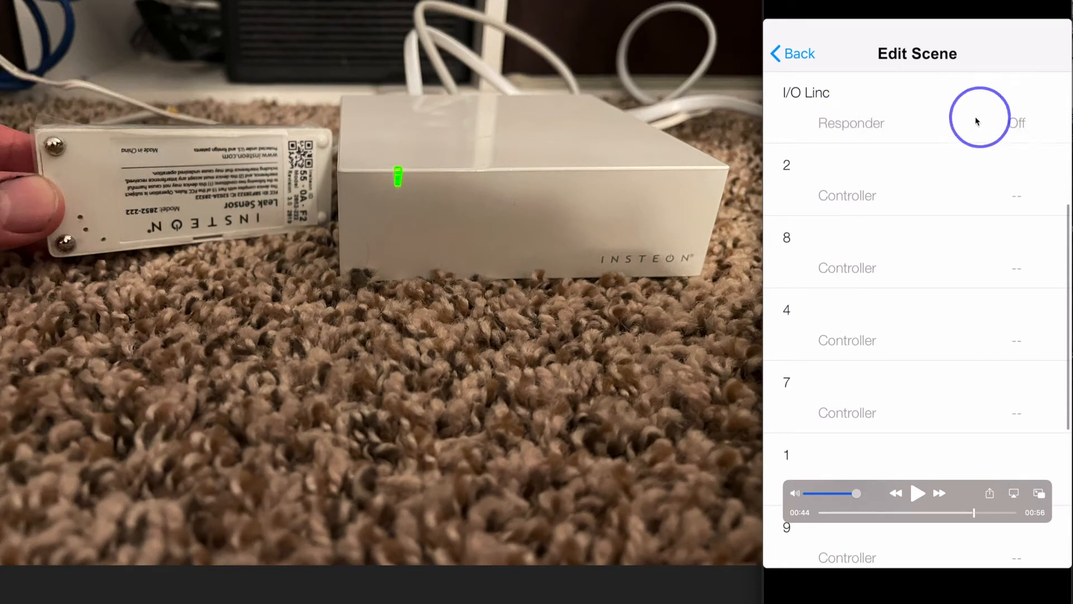
pyautogui.moveTo(919, 493)
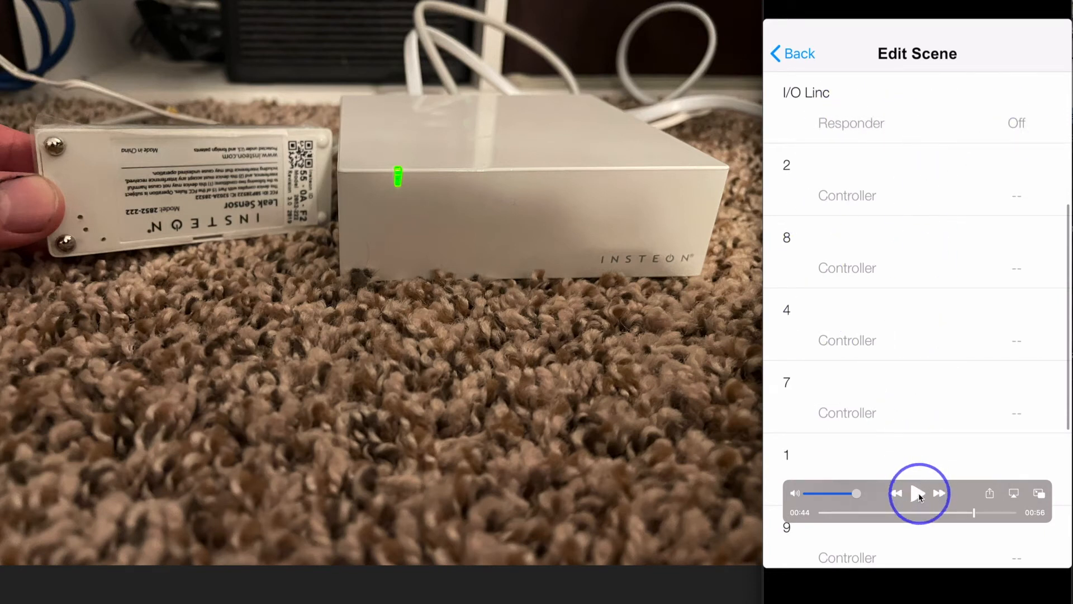
pyautogui.click(917, 493)
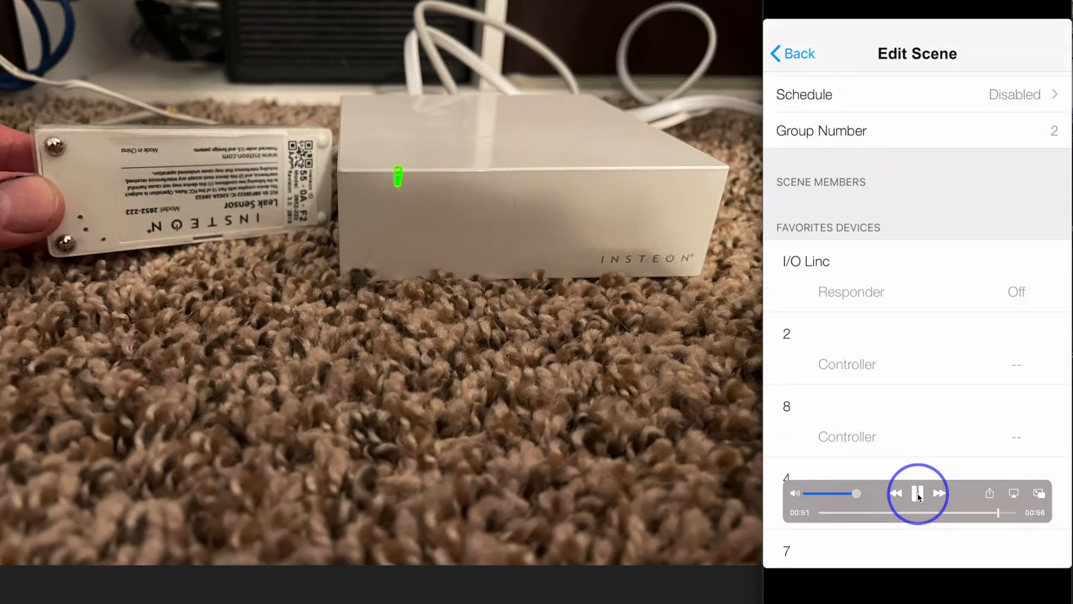
pyautogui.click(792, 54)
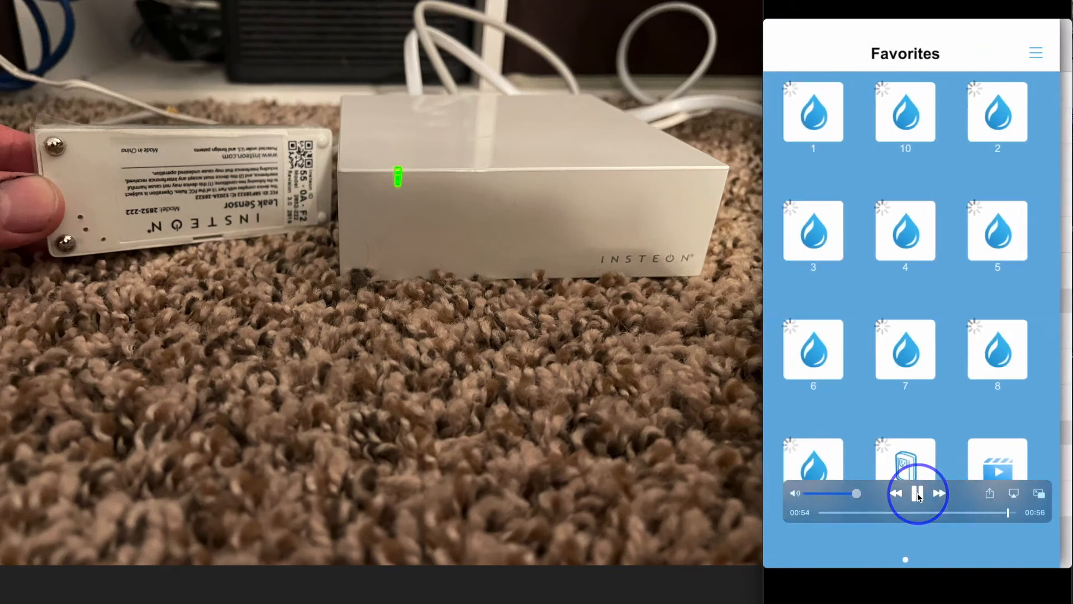
# Show Favorites listing sensors 1–10, the I/O Linc and the Leak scene
pyautogui.click(917, 493)
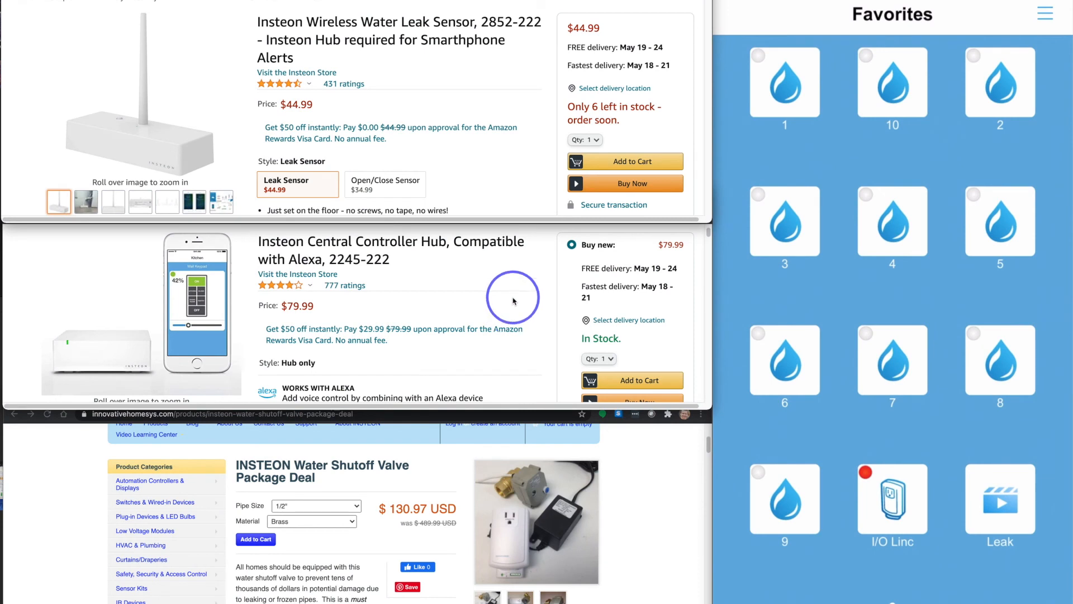
pyautogui.moveTo(735, 82)
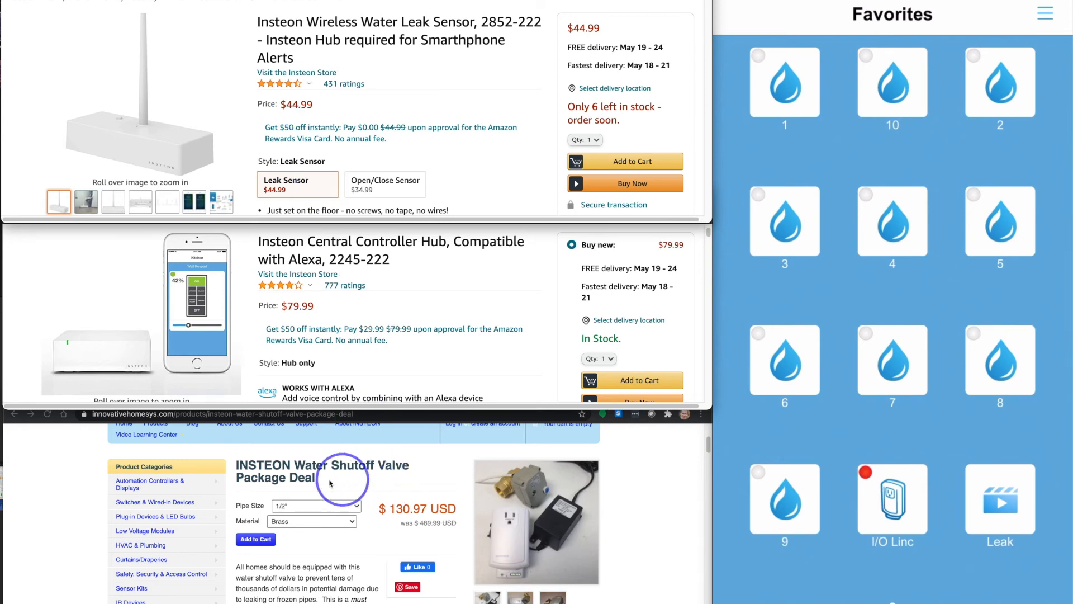
pyautogui.moveTo(498, 490)
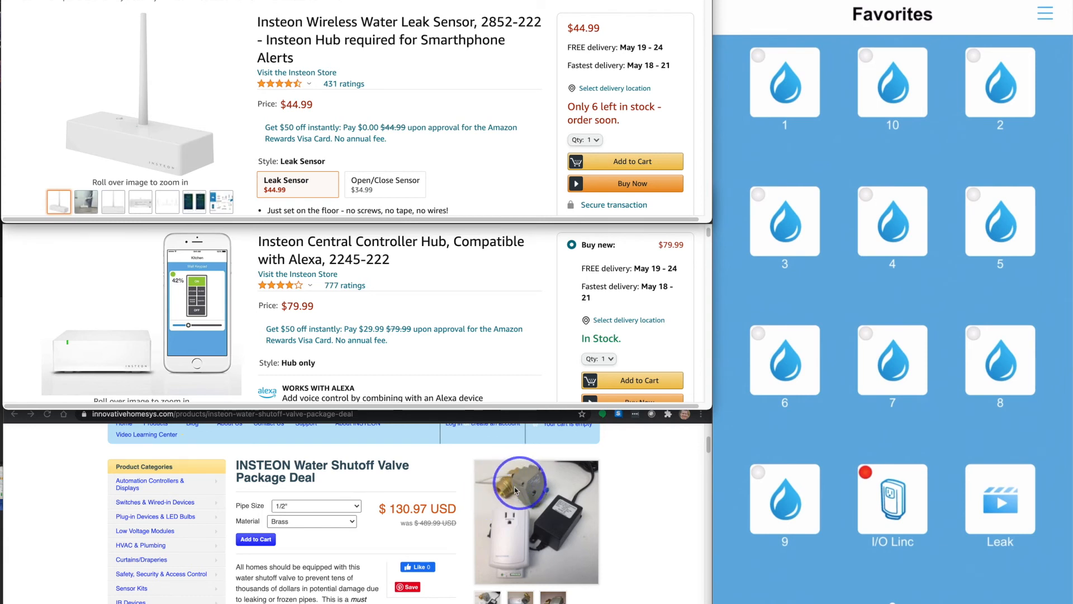
pyautogui.moveTo(506, 493)
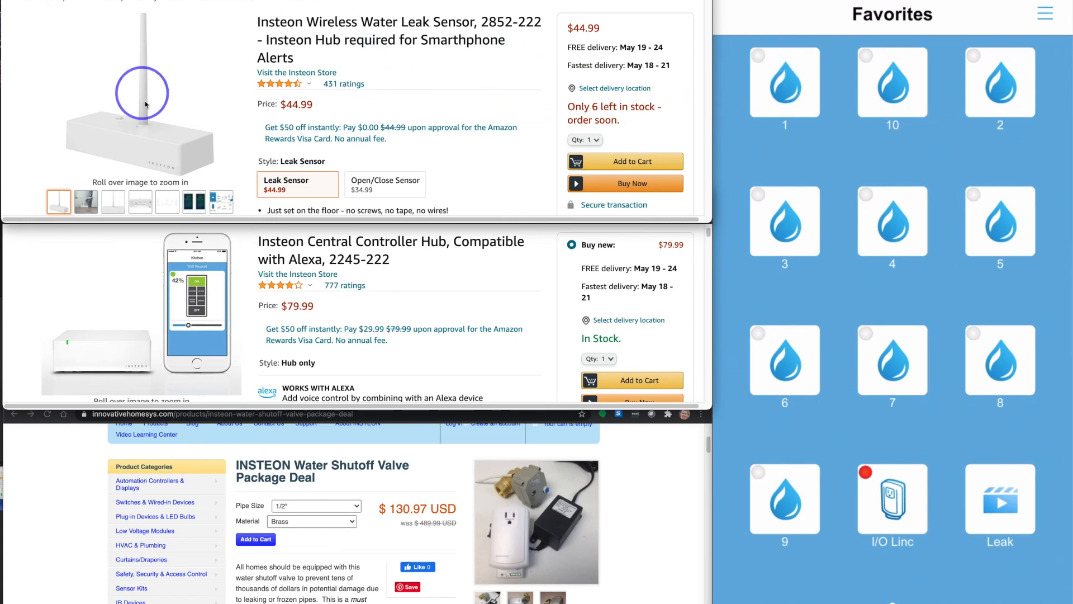
pyautogui.moveTo(447, 92)
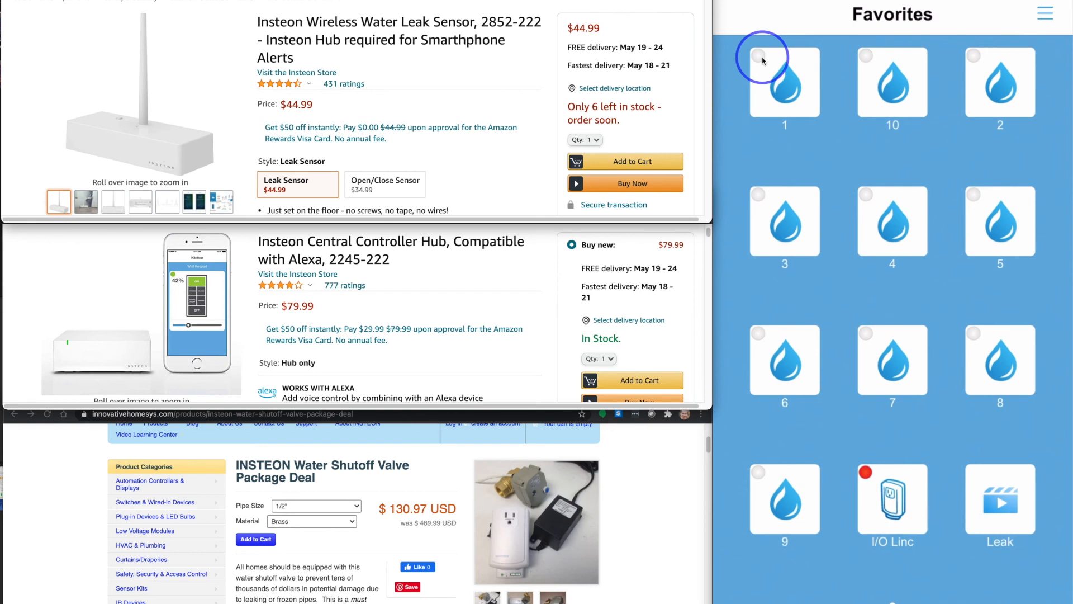
pyautogui.moveTo(892, 501)
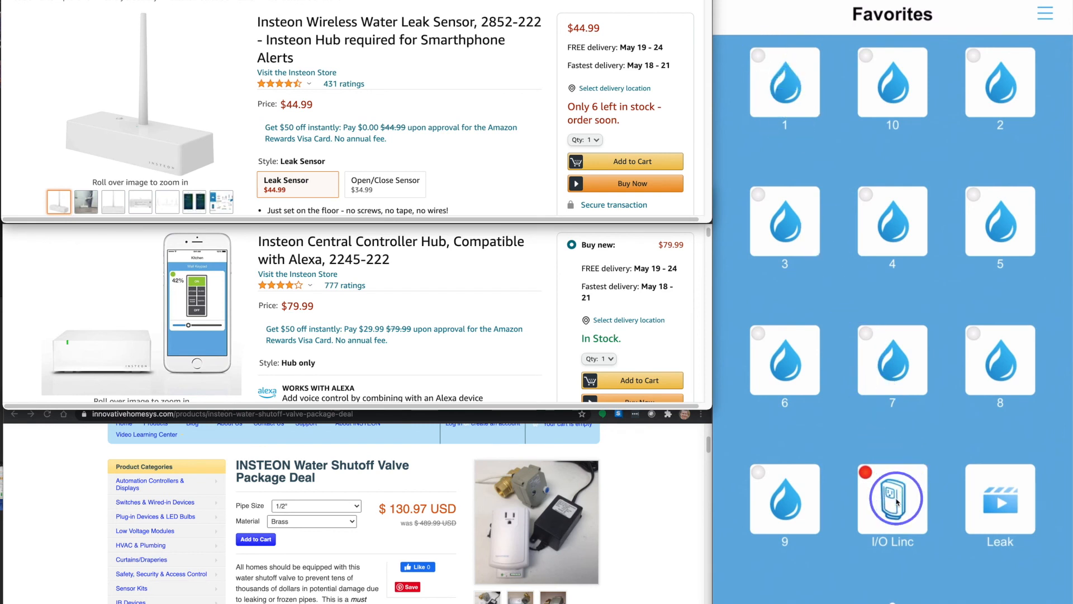